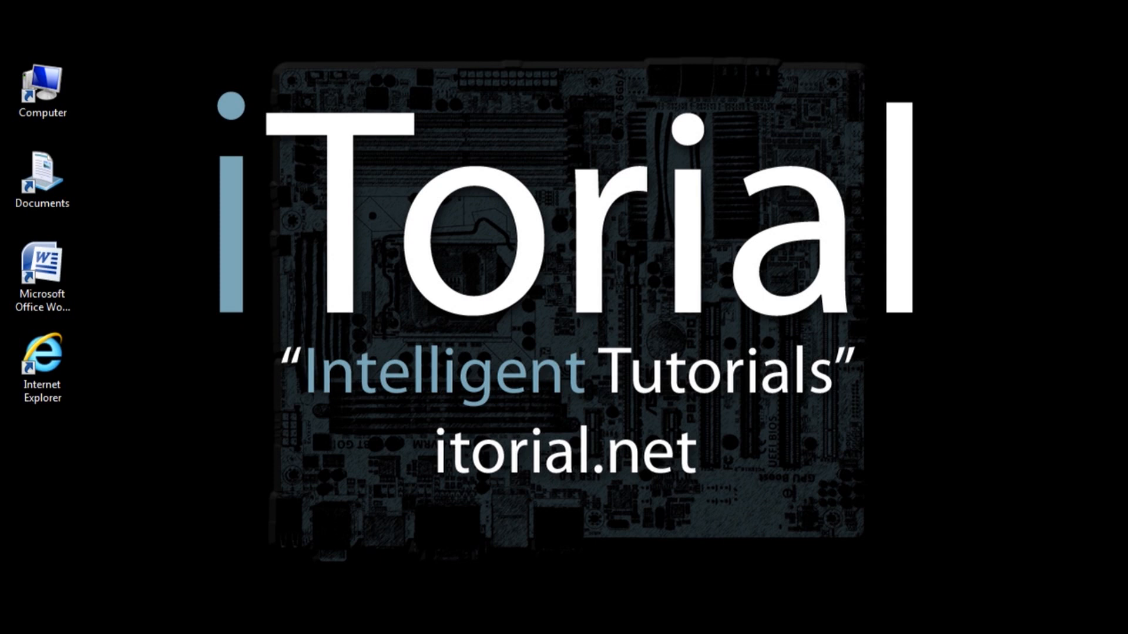
# Step: Launch Word 2007 from the desktop shortcut with a new blank document
pyautogui.doubleClick(42, 280)
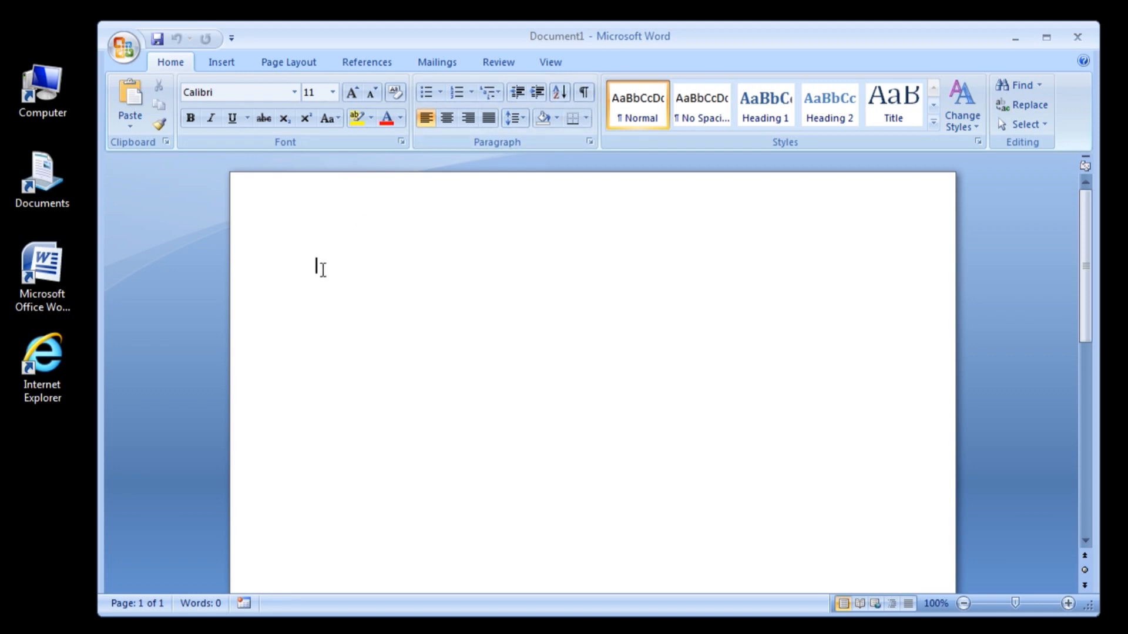
# Step: Show and hide the Alt KeyTips, then switch from Insert to the Page Layout commands
pyautogui.press('alt')
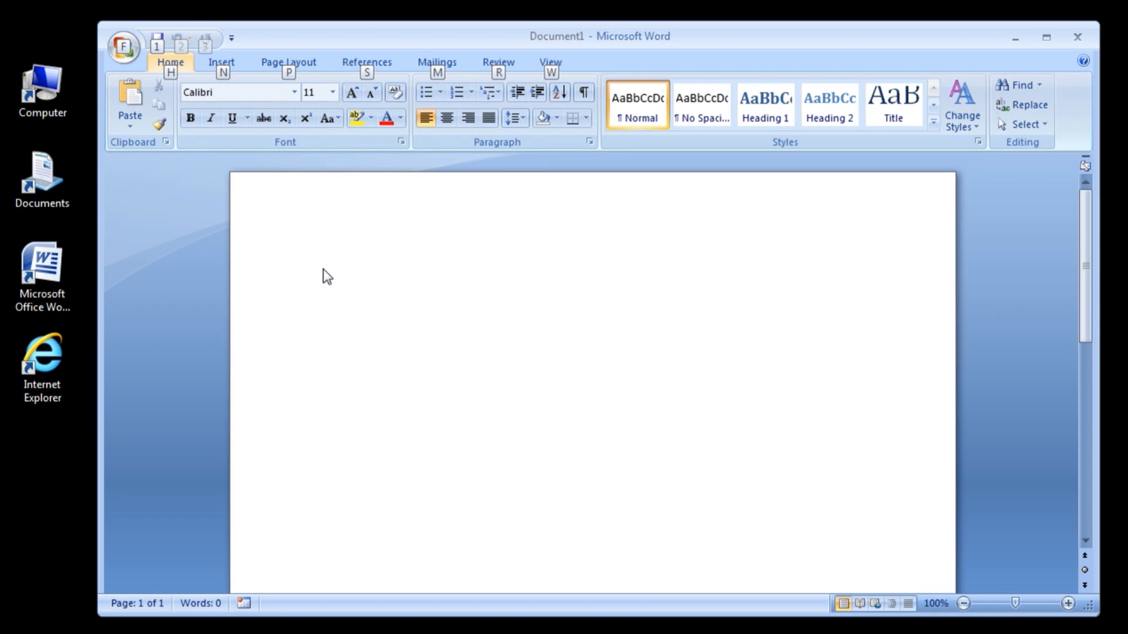
pyautogui.press('alt')
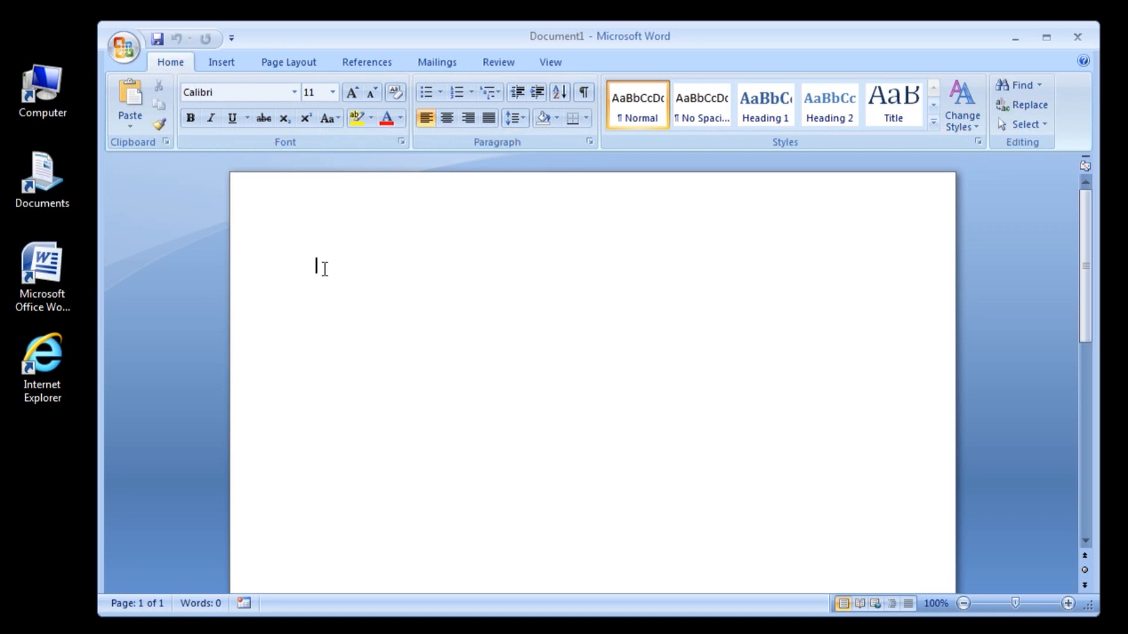
pyautogui.moveTo(325, 274)
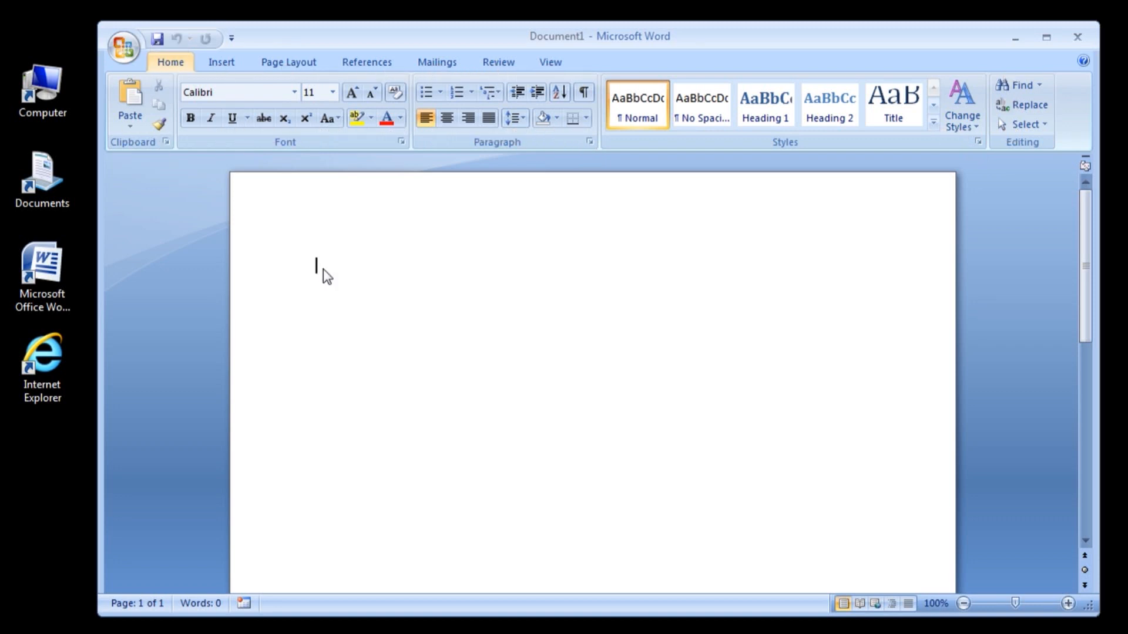
pyautogui.click(221, 63)
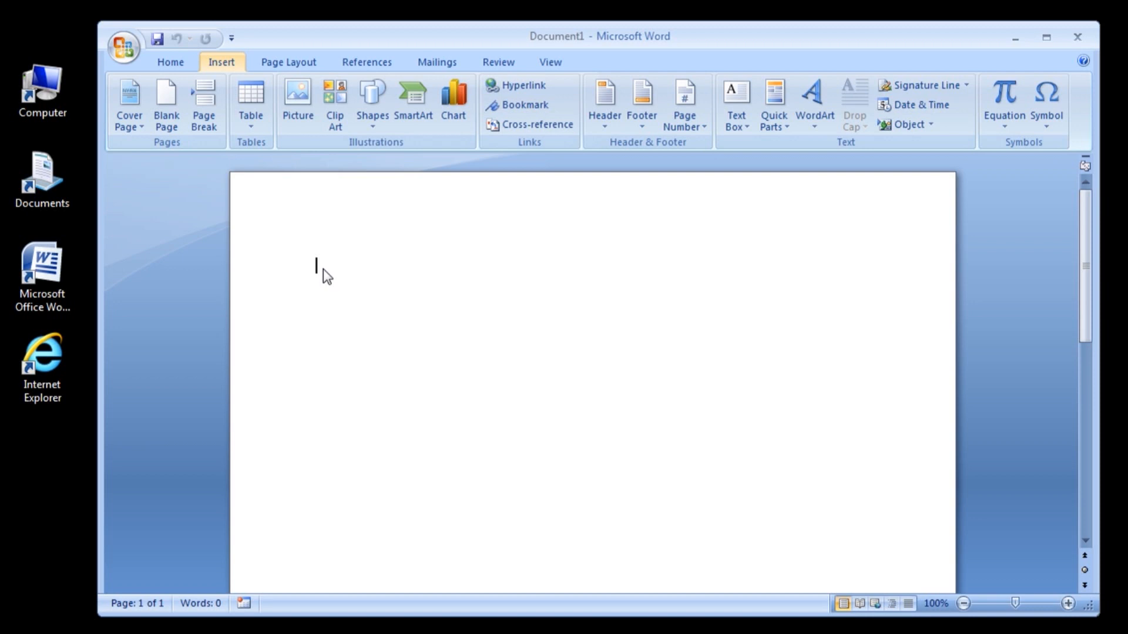
pyautogui.click(288, 62)
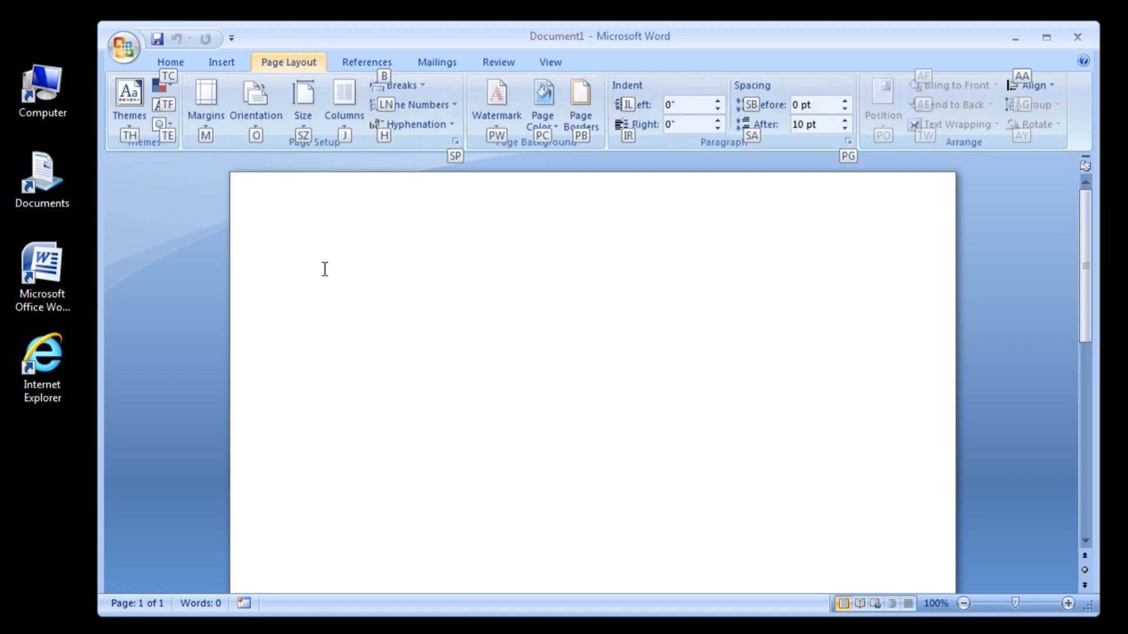
pyautogui.click(302, 101)
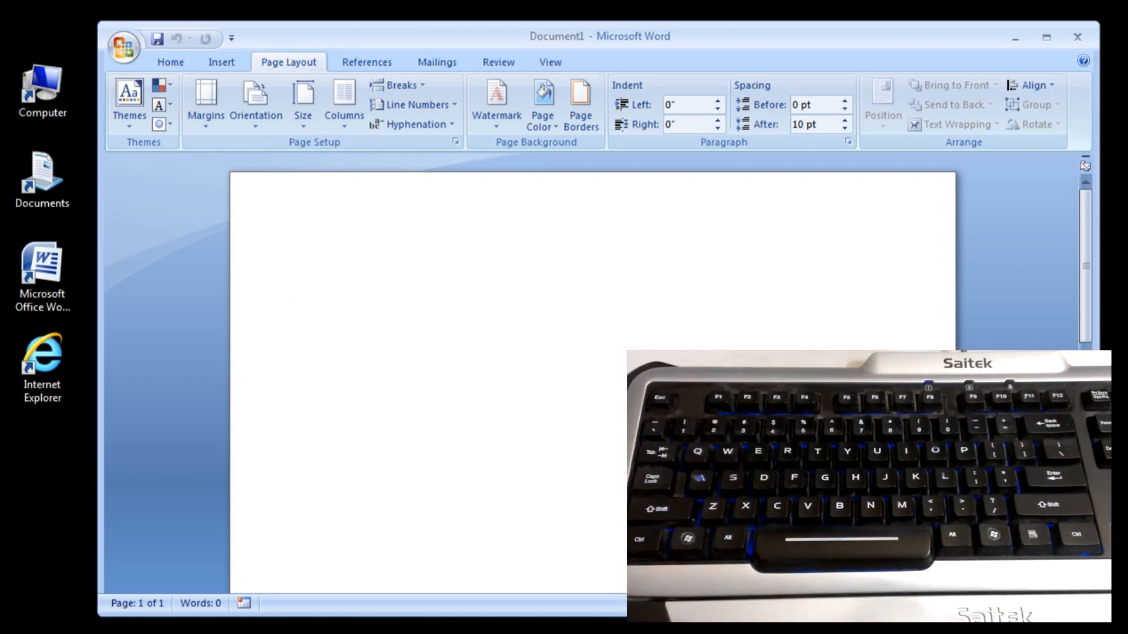
# Step: Return to Home, start closing Document1 from the Office menu, then cancel at the save prompt
pyautogui.click(171, 58)
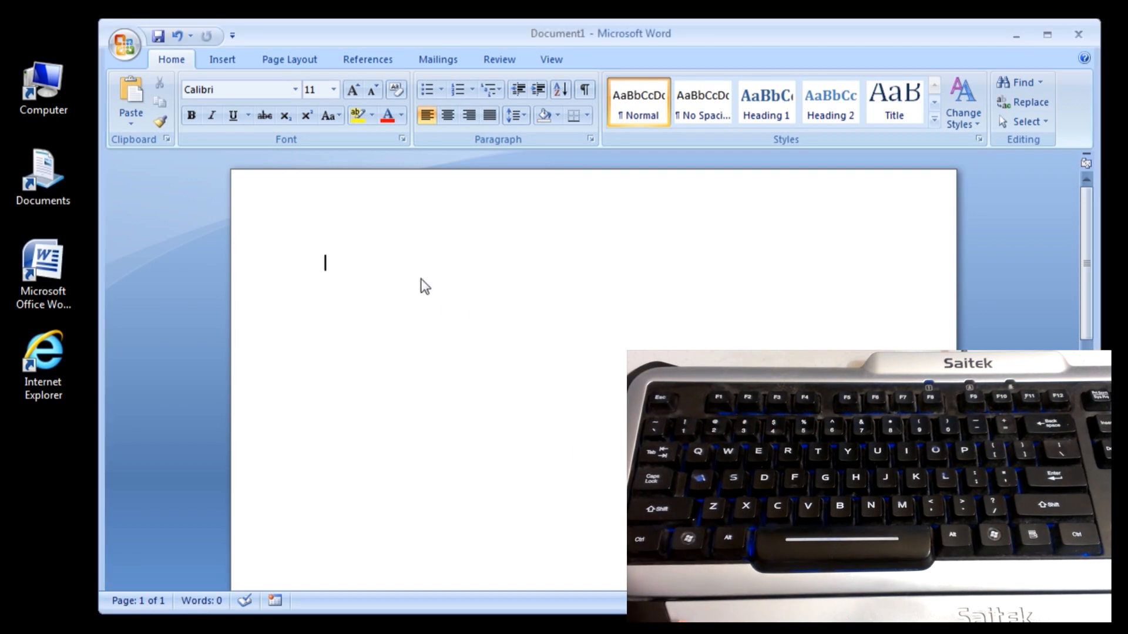
pyautogui.press('alt')
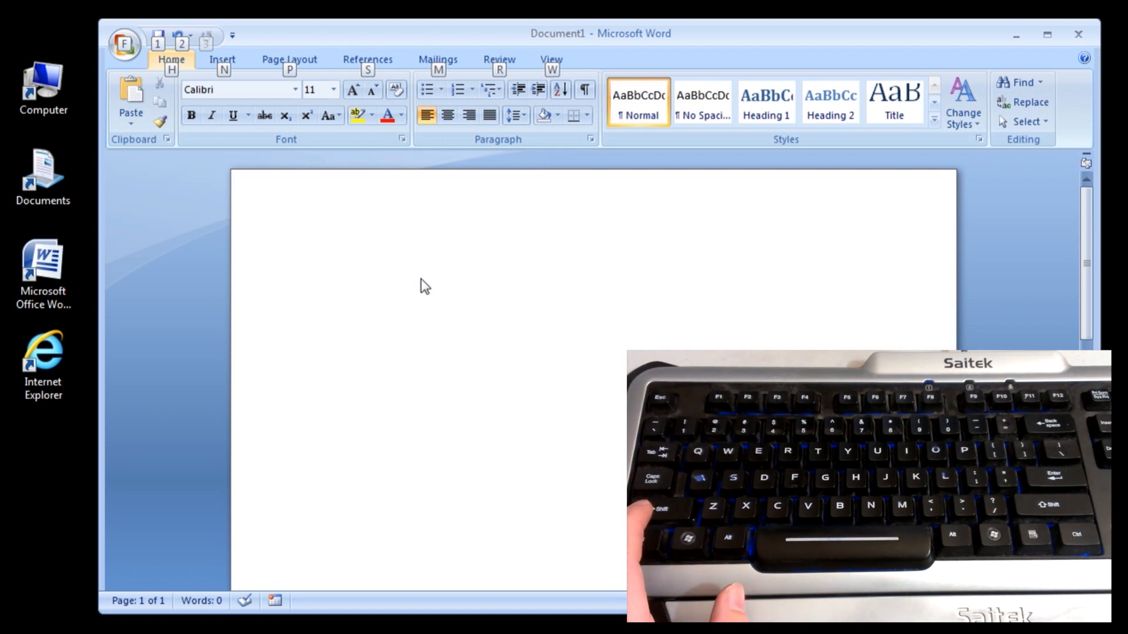
pyautogui.click(124, 44)
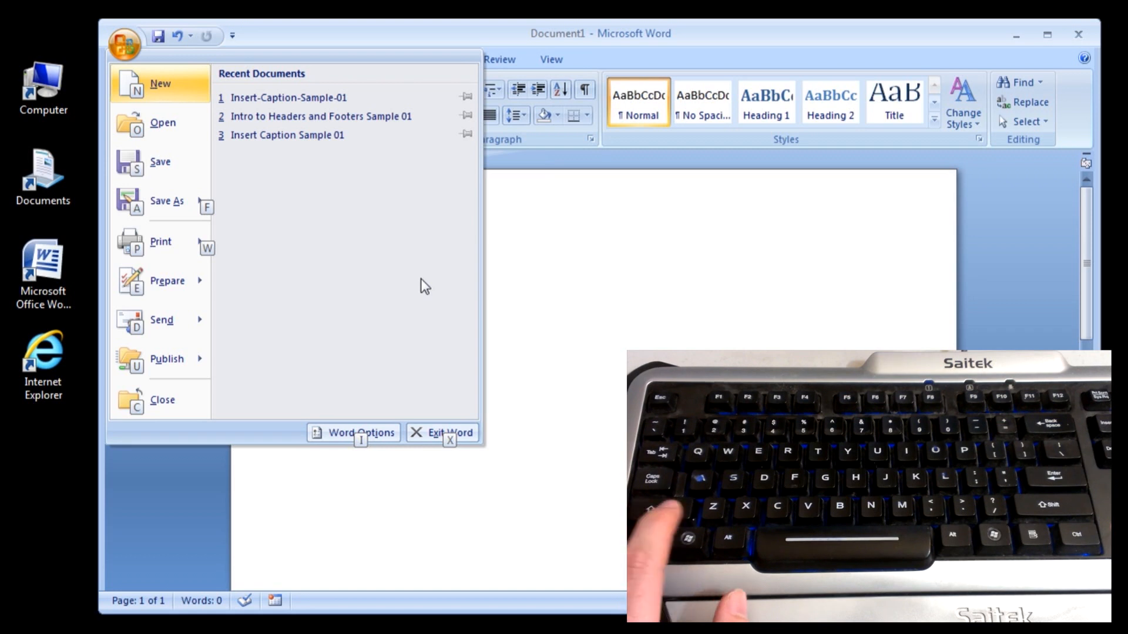
pyautogui.click(441, 433)
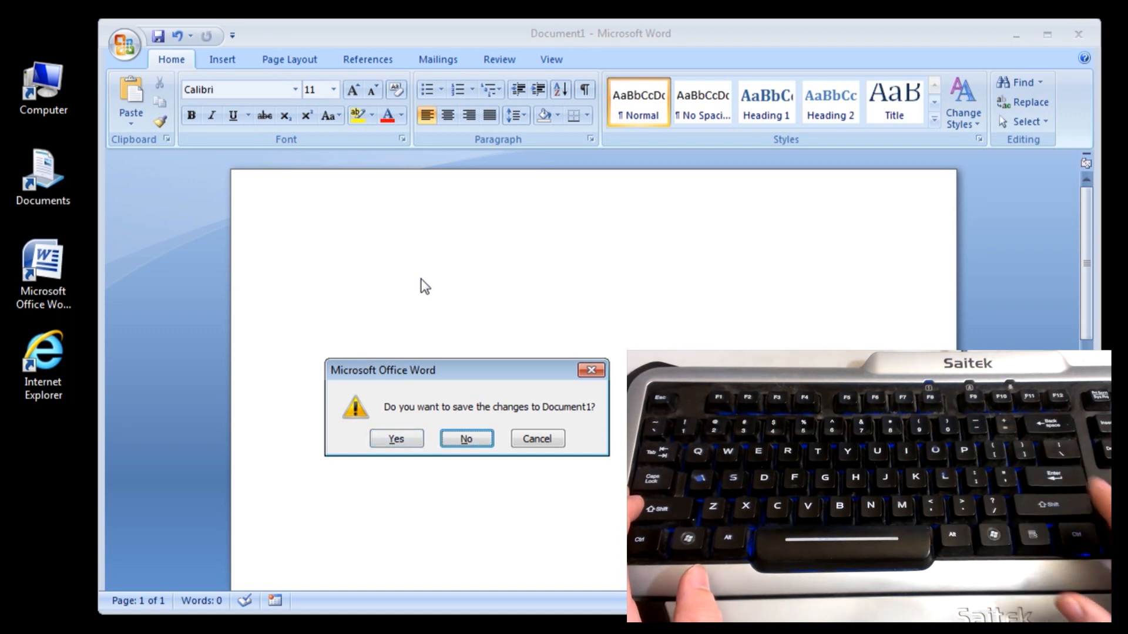
pyautogui.click(465, 438)
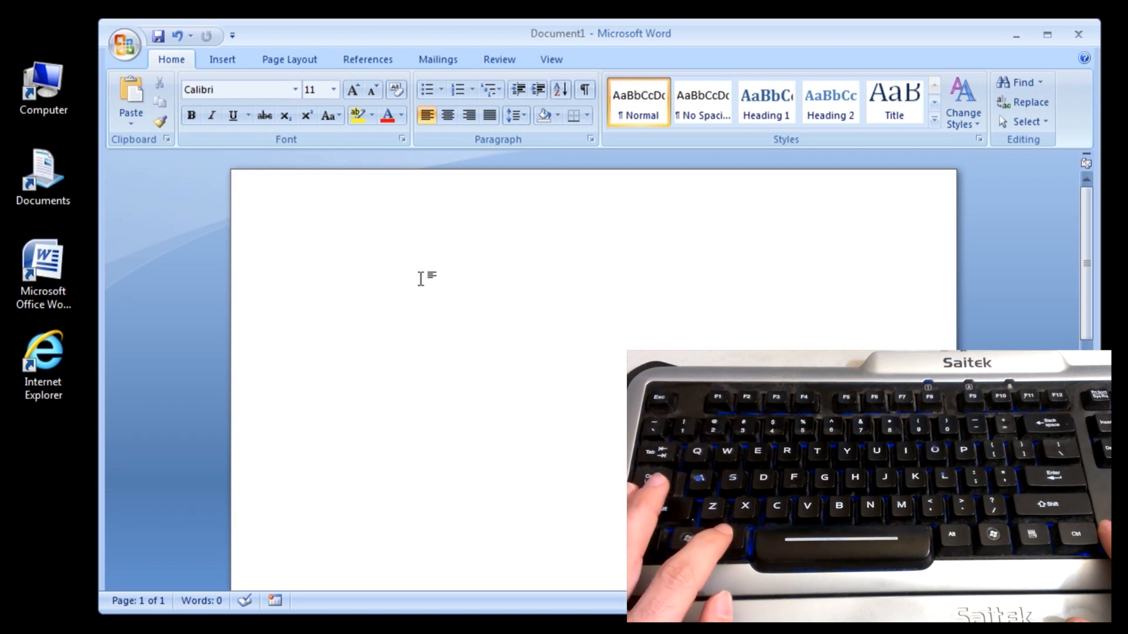
# Step: Review Page Setup paper sizes via More Paper Sizes, keep Letter, and cancel without changes
pyautogui.click(324, 262)
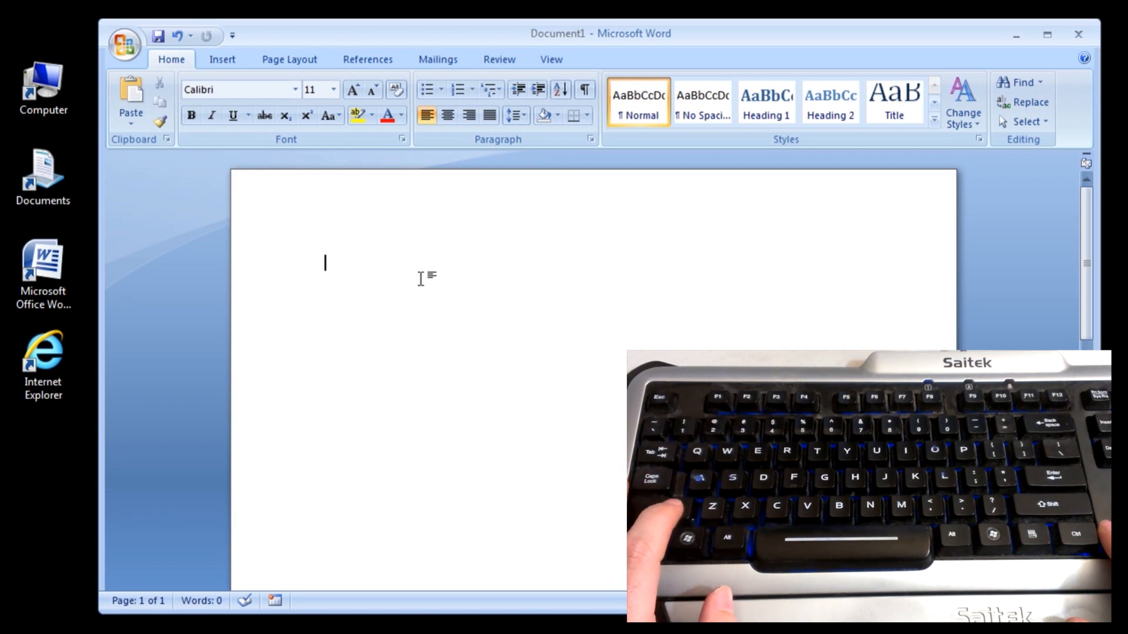
pyautogui.press('alt')
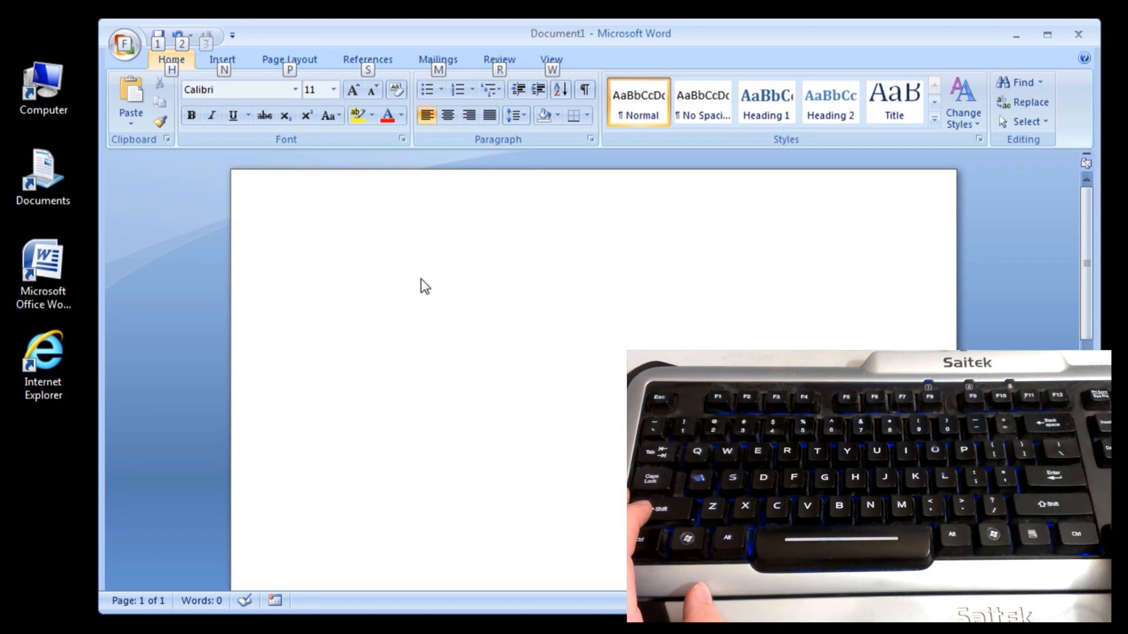
pyautogui.click(289, 58)
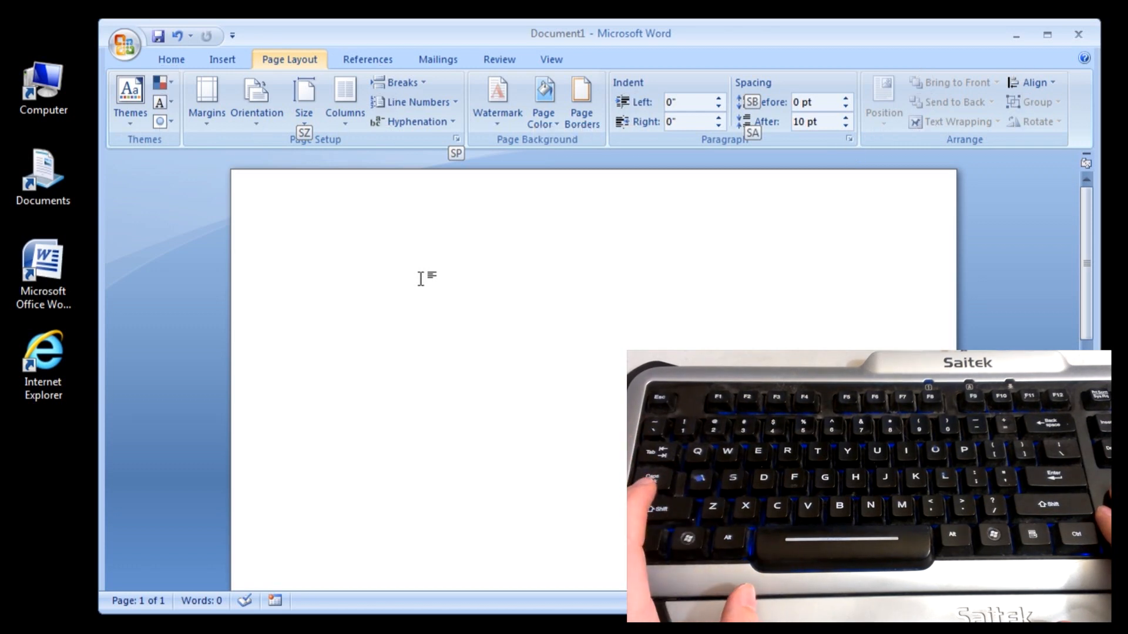
pyautogui.click(303, 101)
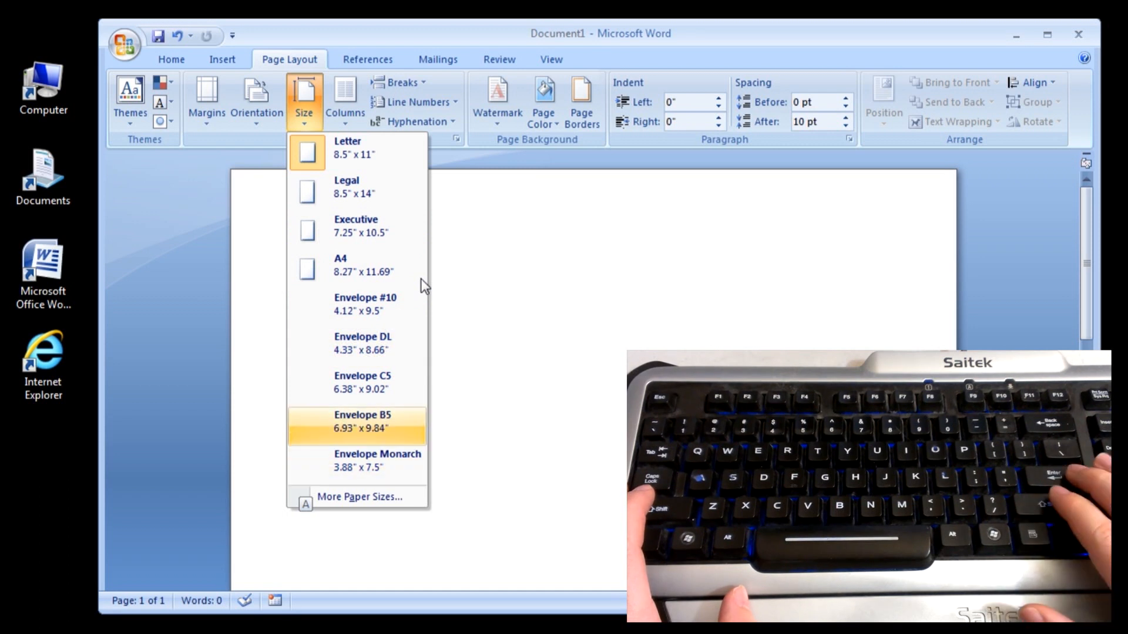
pyautogui.moveTo(358, 496)
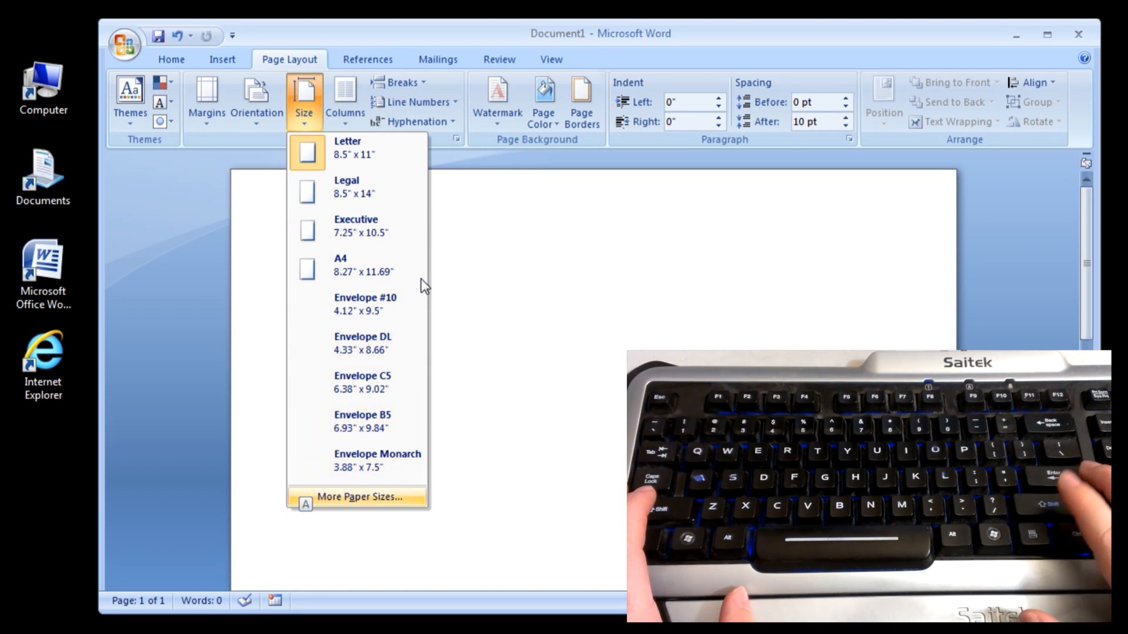
pyautogui.click(359, 497)
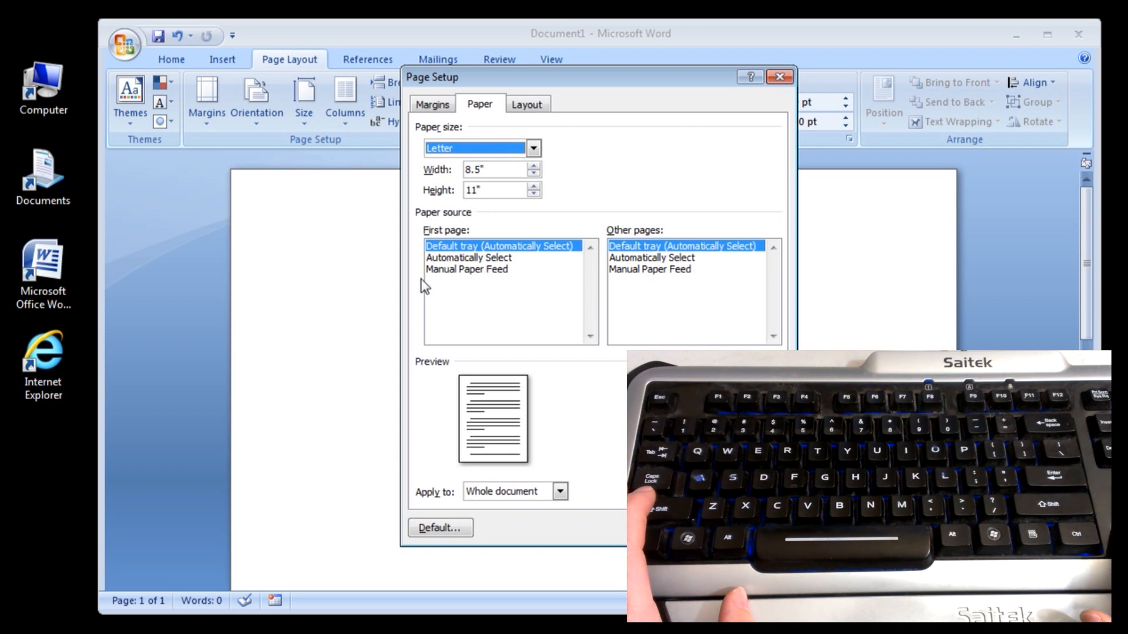
pyautogui.click(532, 148)
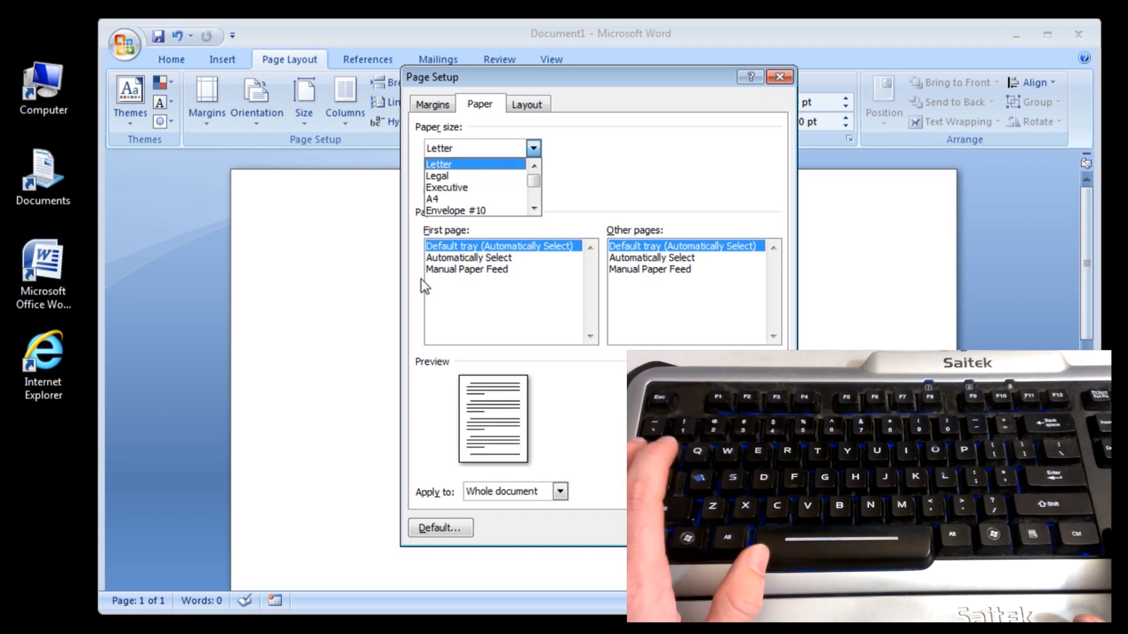
pyautogui.click(438, 163)
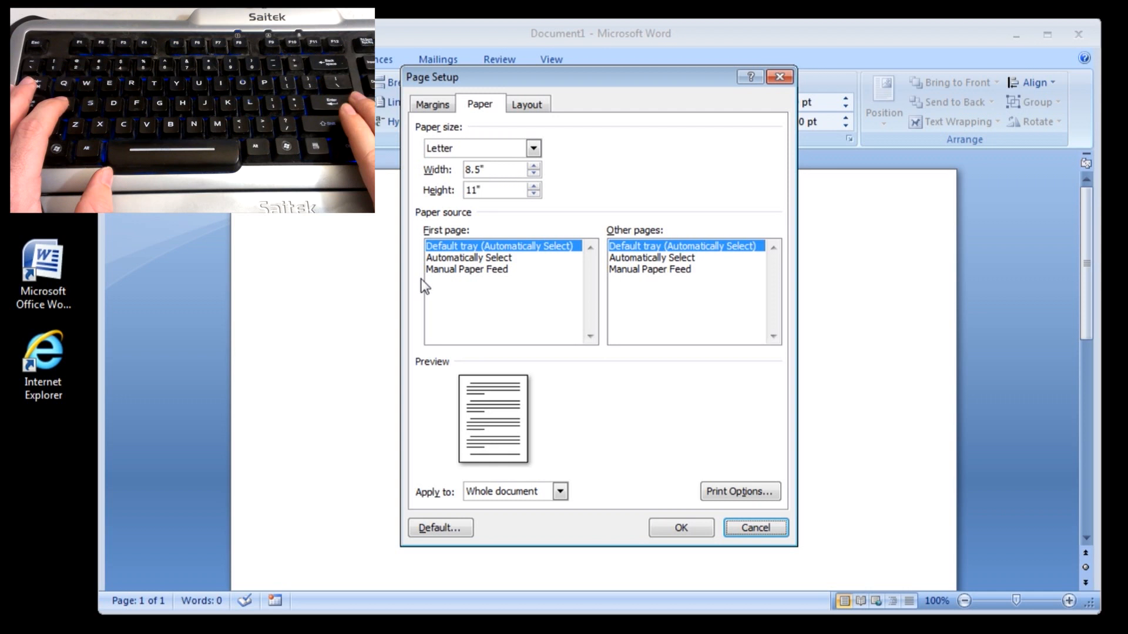
pyautogui.click(754, 527)
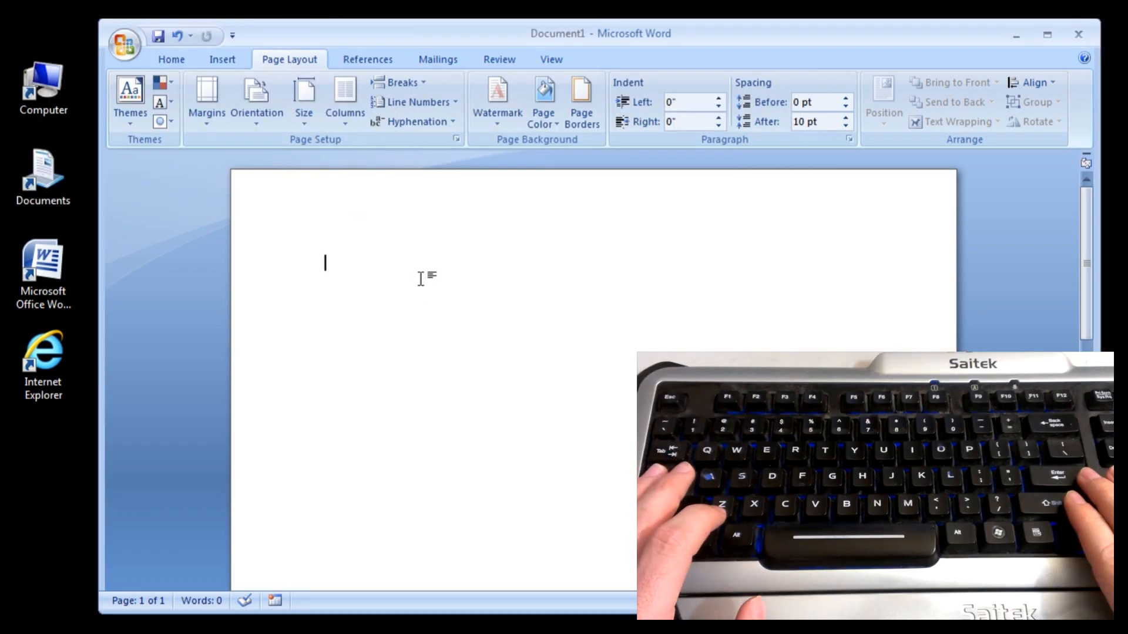
# Step: Use Alt KeyTips to visit the View commands, exit, and show the References commands
pyautogui.press('alt')
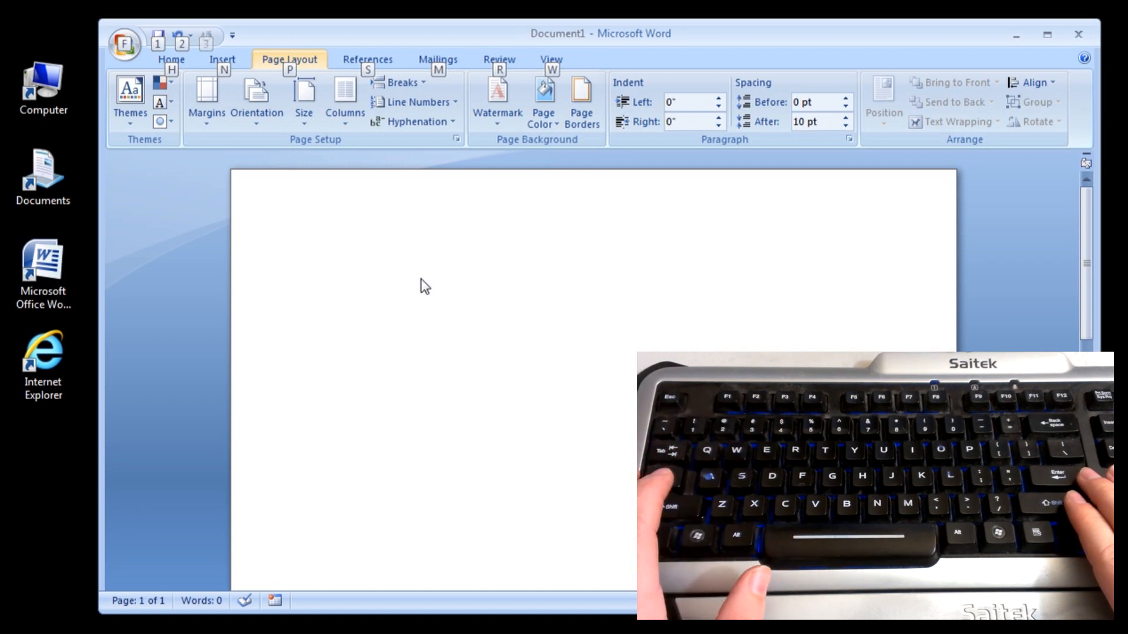
pyautogui.click(551, 60)
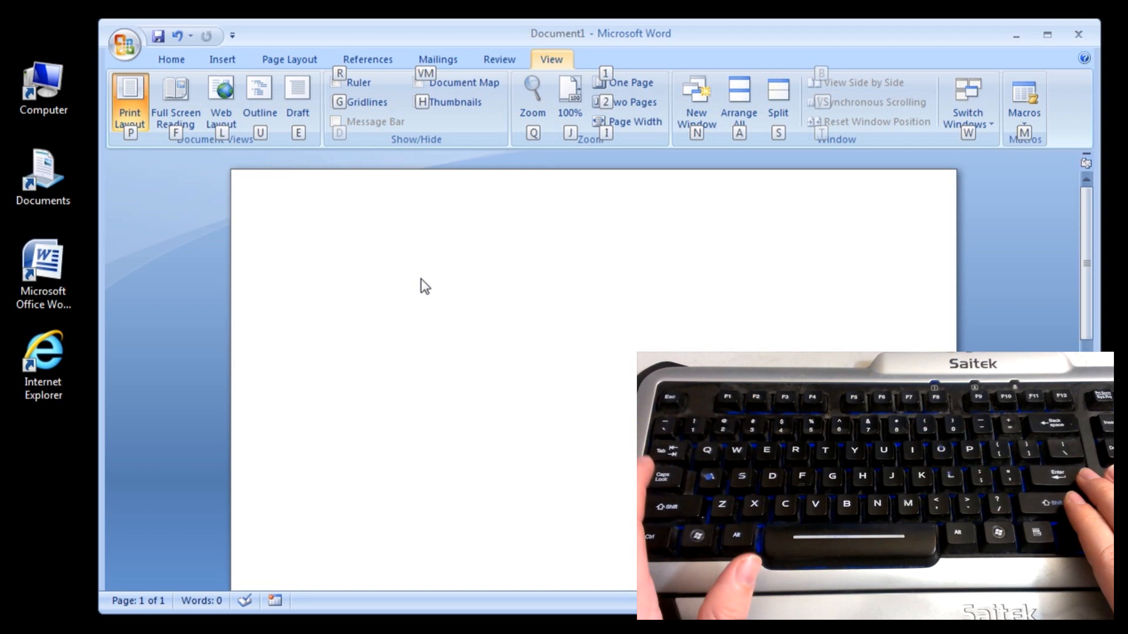
pyautogui.click(175, 101)
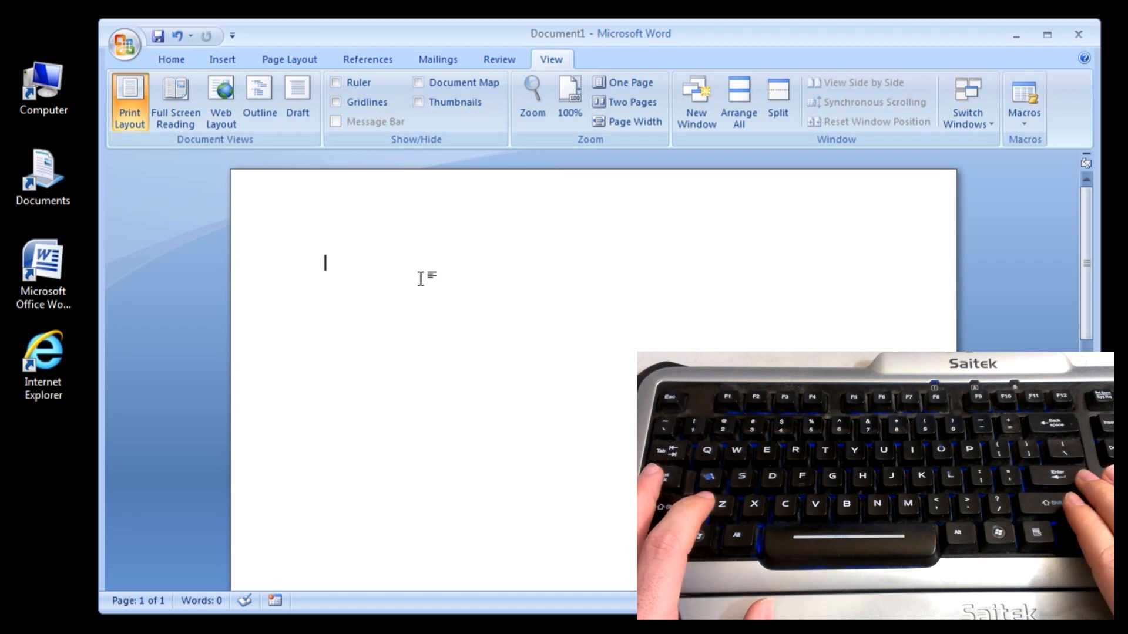
pyautogui.press('alt')
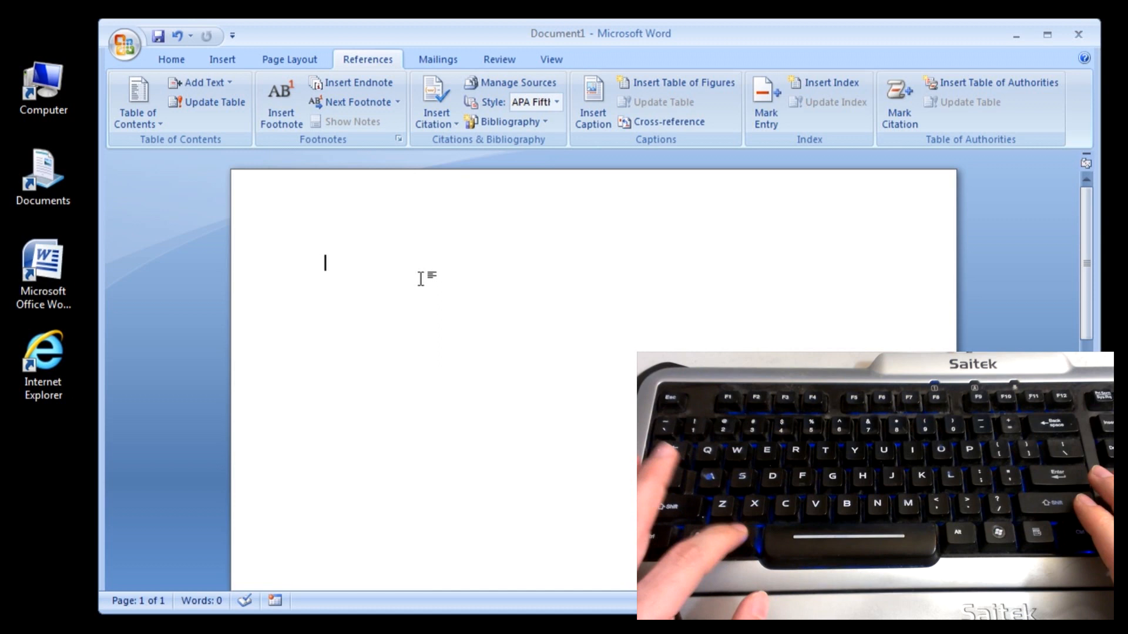
# Step: Center the first line via Home KeyTips, enter 'Title' with a new line, then undo the centring
pyautogui.press('alt')
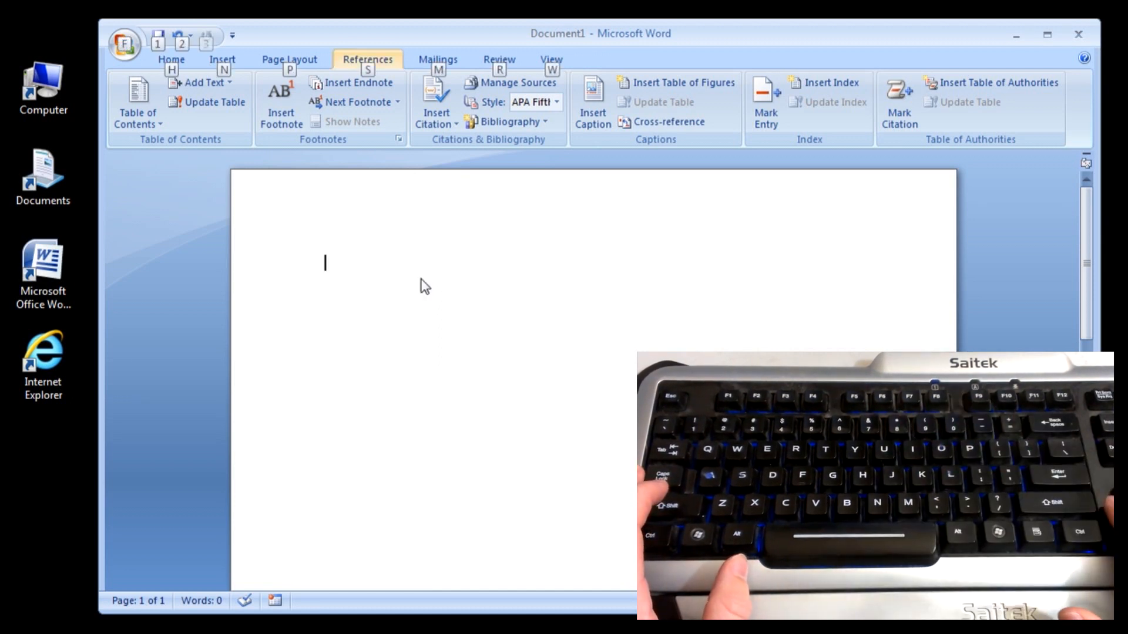
pyautogui.click(172, 59)
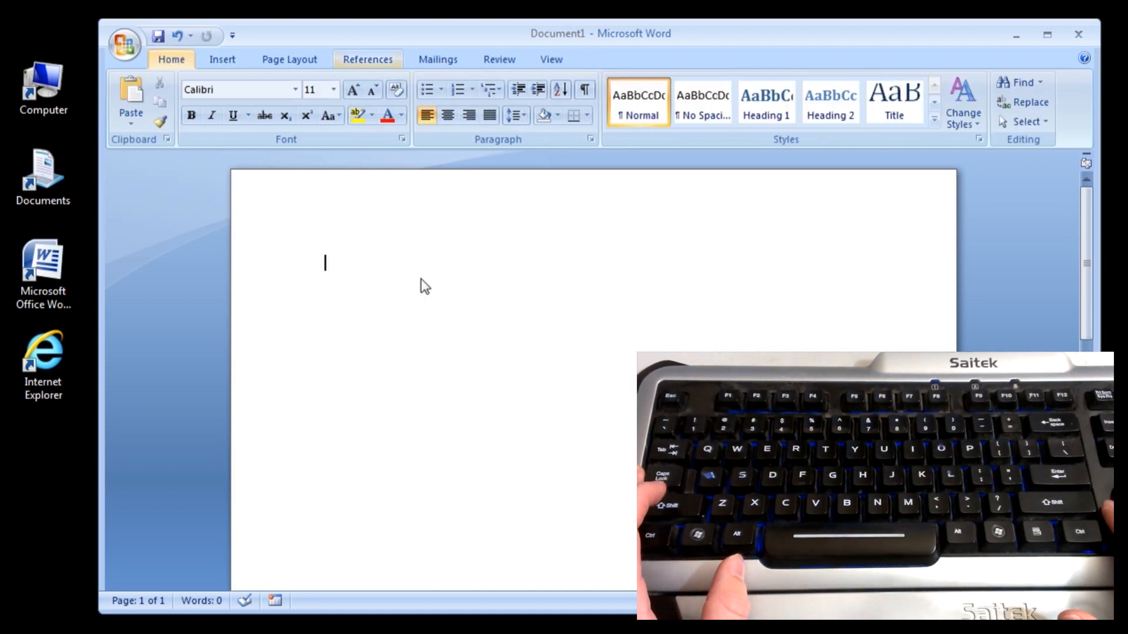
pyautogui.press('alt')
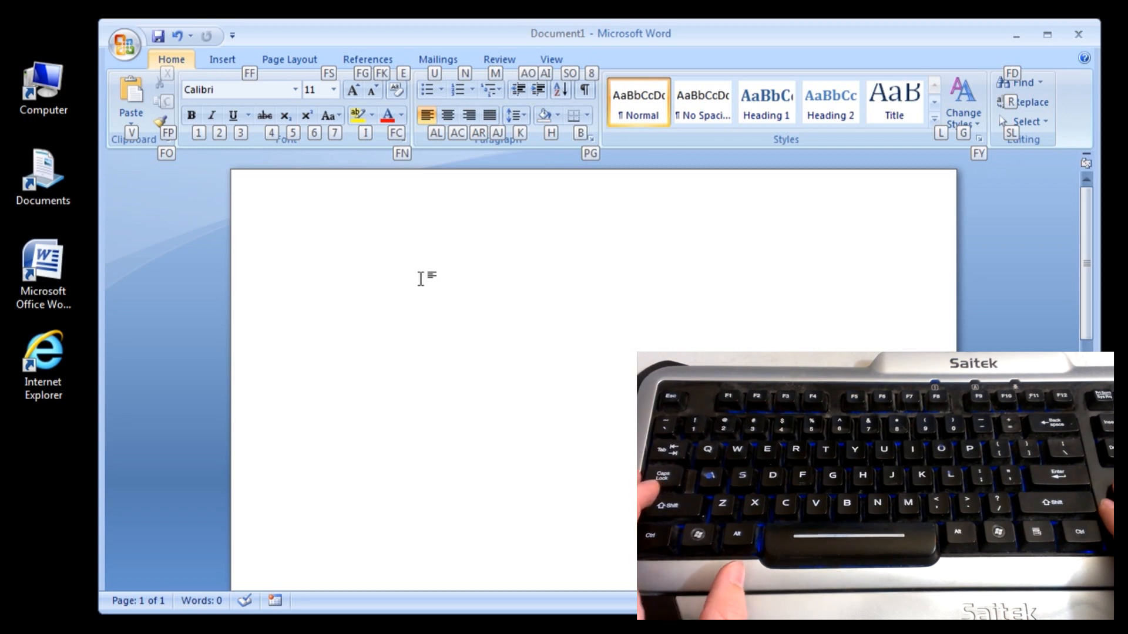
pyautogui.click(594, 264)
pyautogui.write('Title')
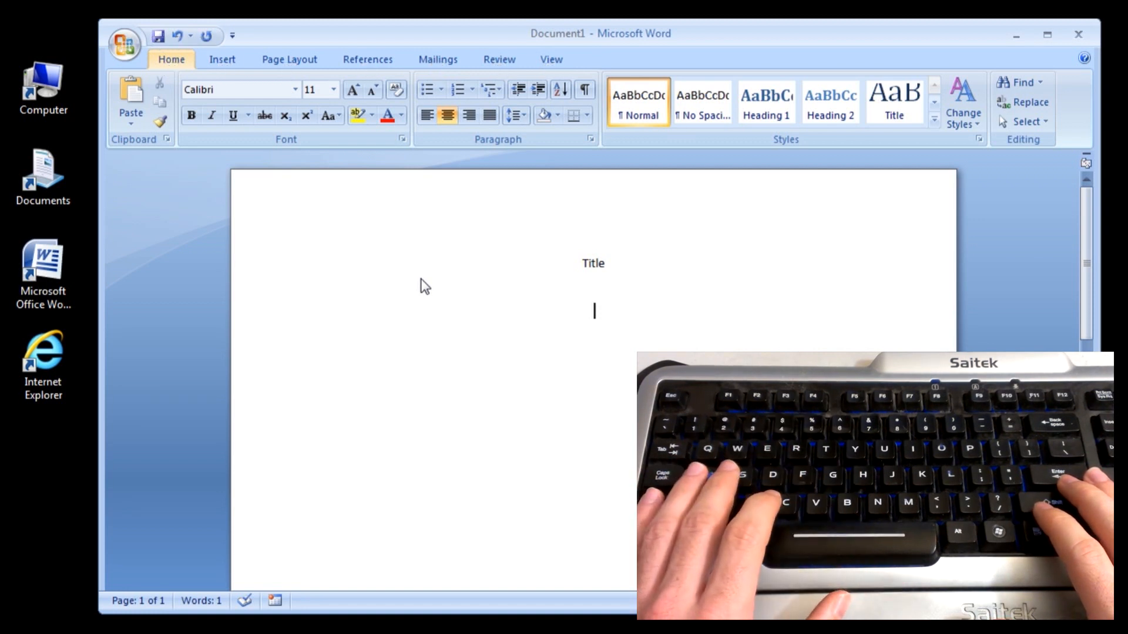
pyautogui.press('alt')
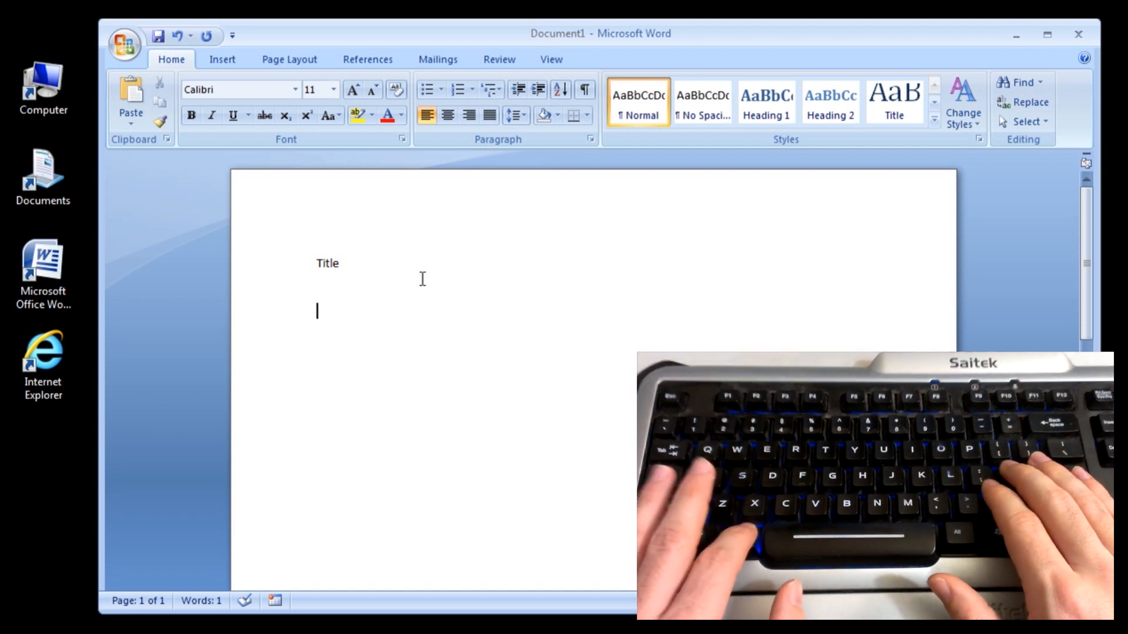
# Step: Turn on Show/Hide ¶ formatting marks and center the 'Title' paragraph again via Alt, H shortcuts
pyautogui.press('alt')
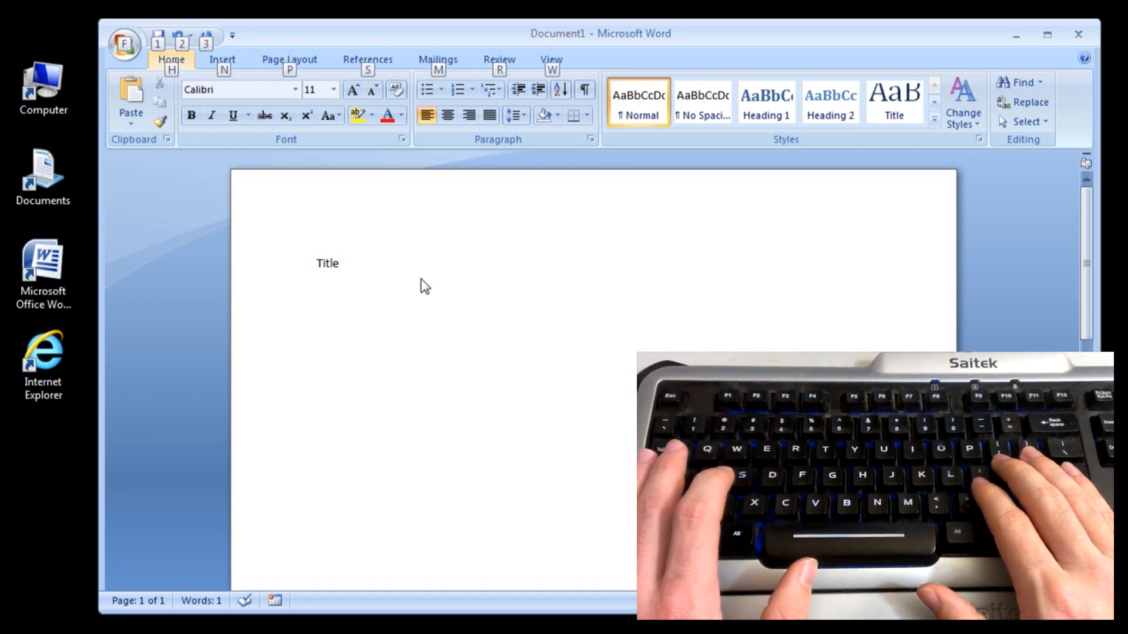
pyautogui.press('alt')
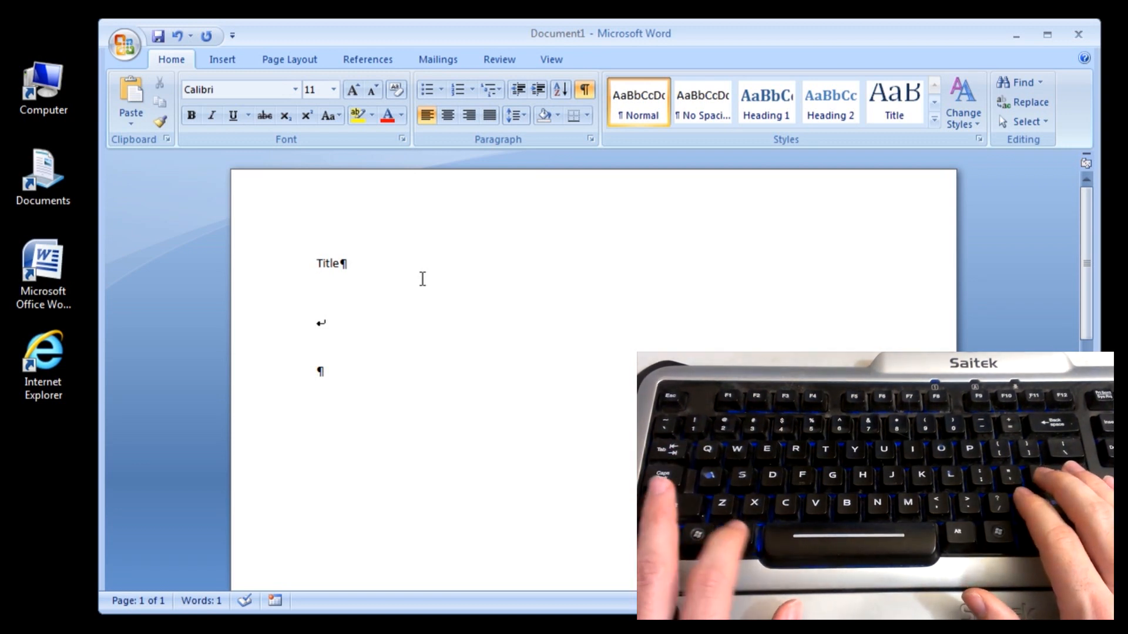
pyautogui.press('alt')
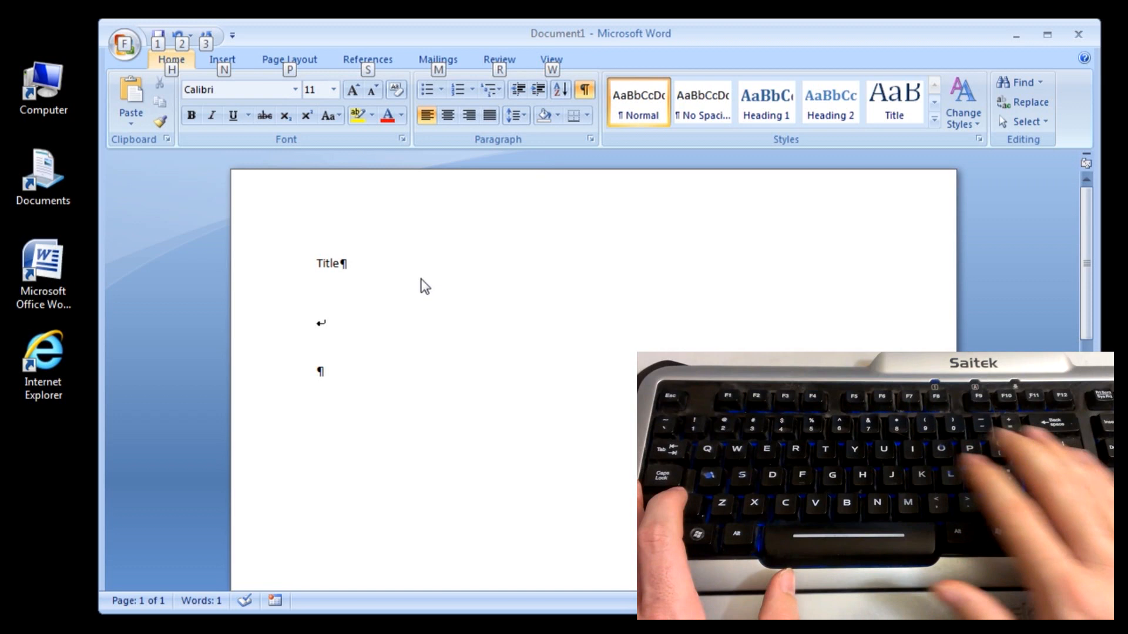
pyautogui.press('alt')
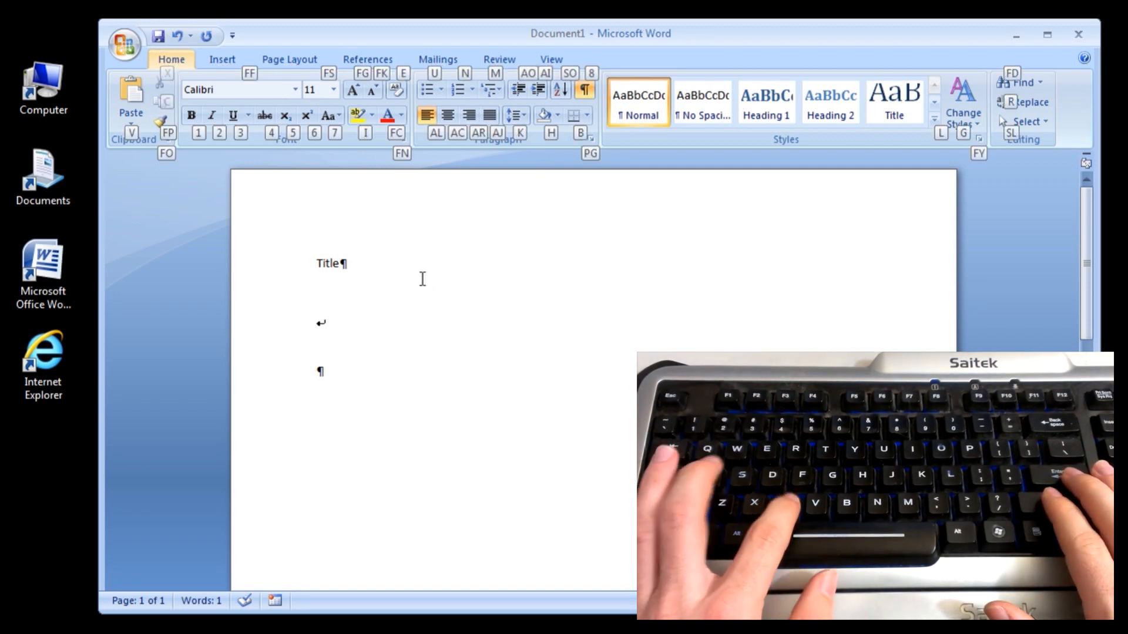
pyautogui.click(447, 115)
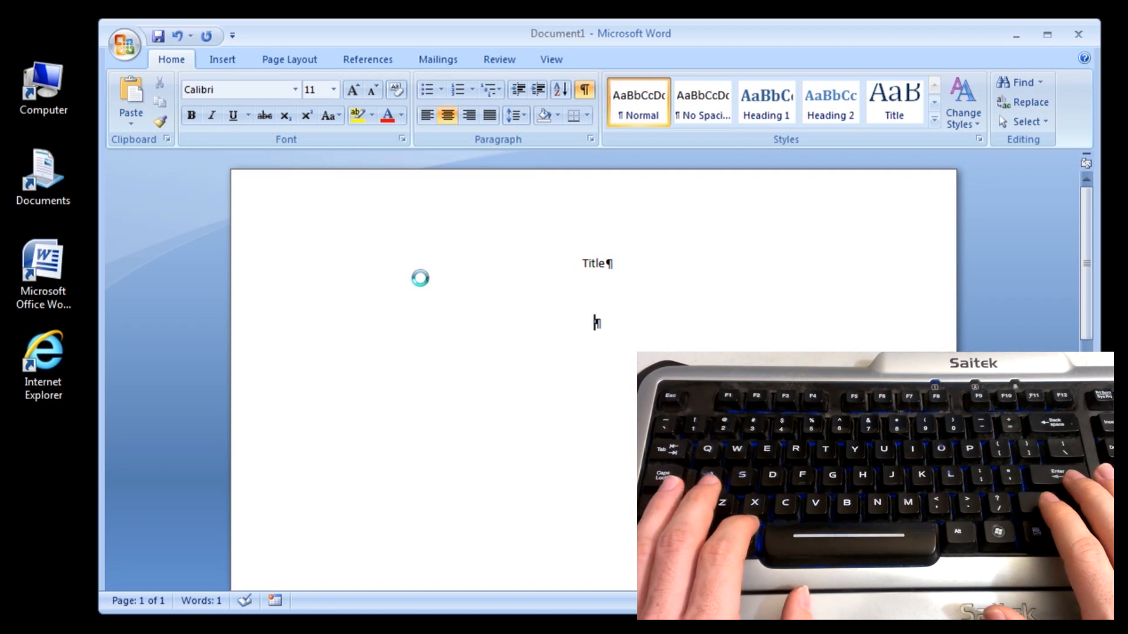
# Step: Left-align the second line with Alt, H, A, L and enter 'This is my first paragraph.'
pyautogui.press('alt')
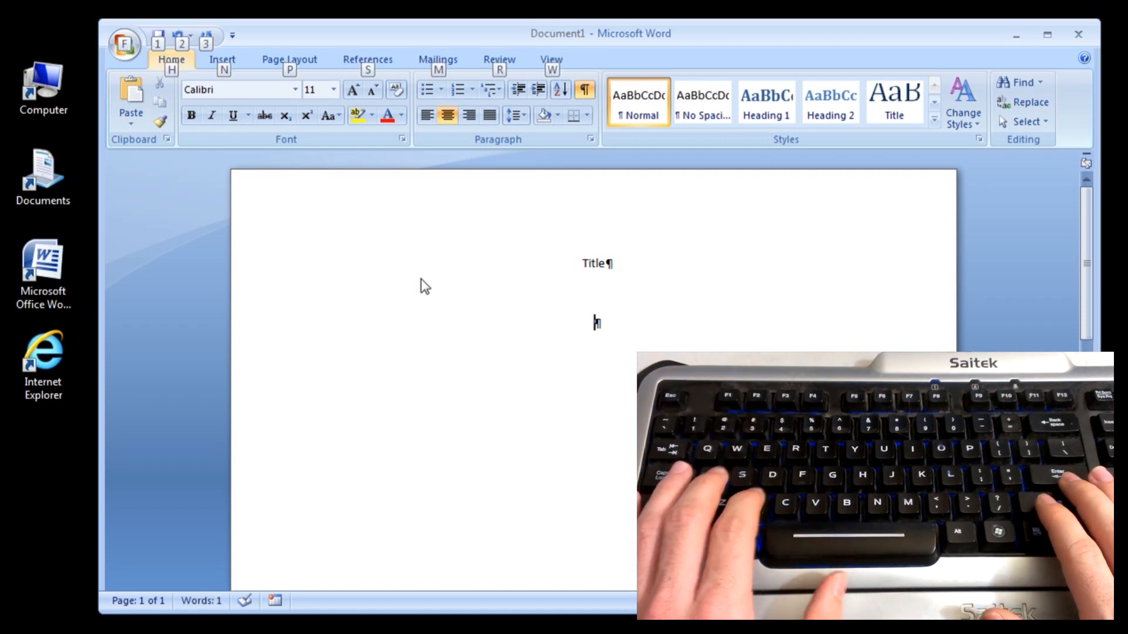
pyautogui.press('alt')
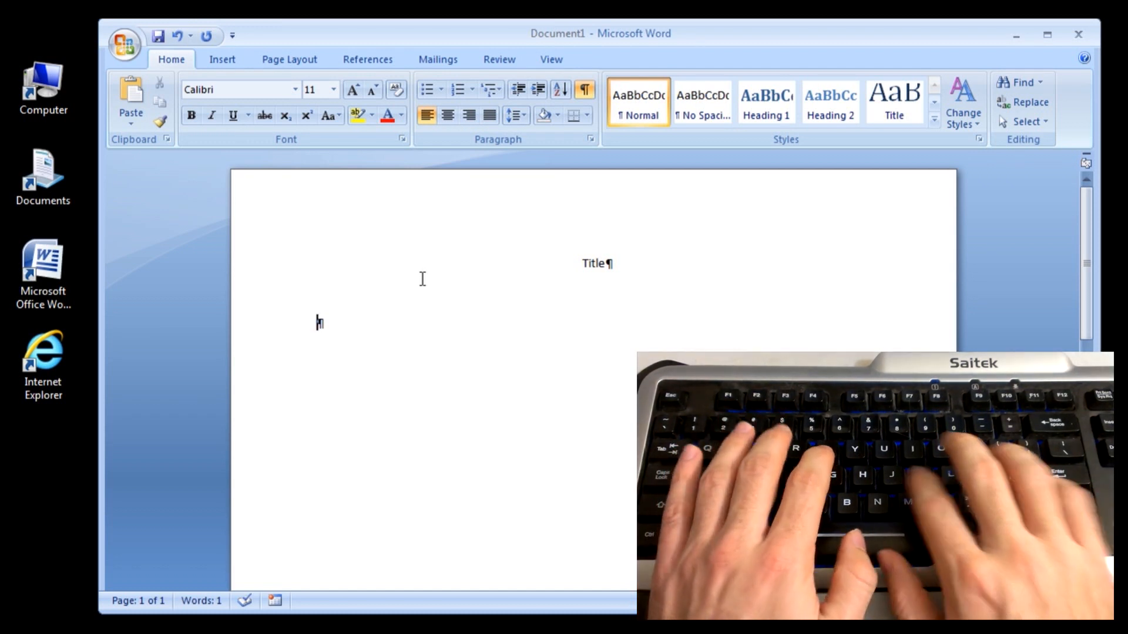
pyautogui.write('This is')
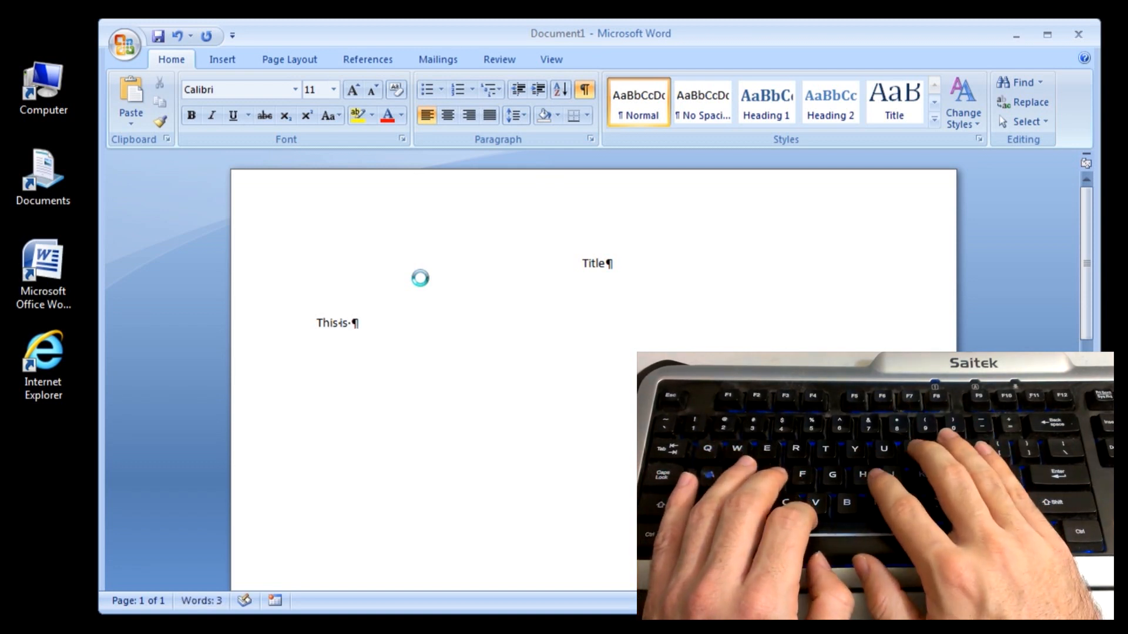
pyautogui.write('my')
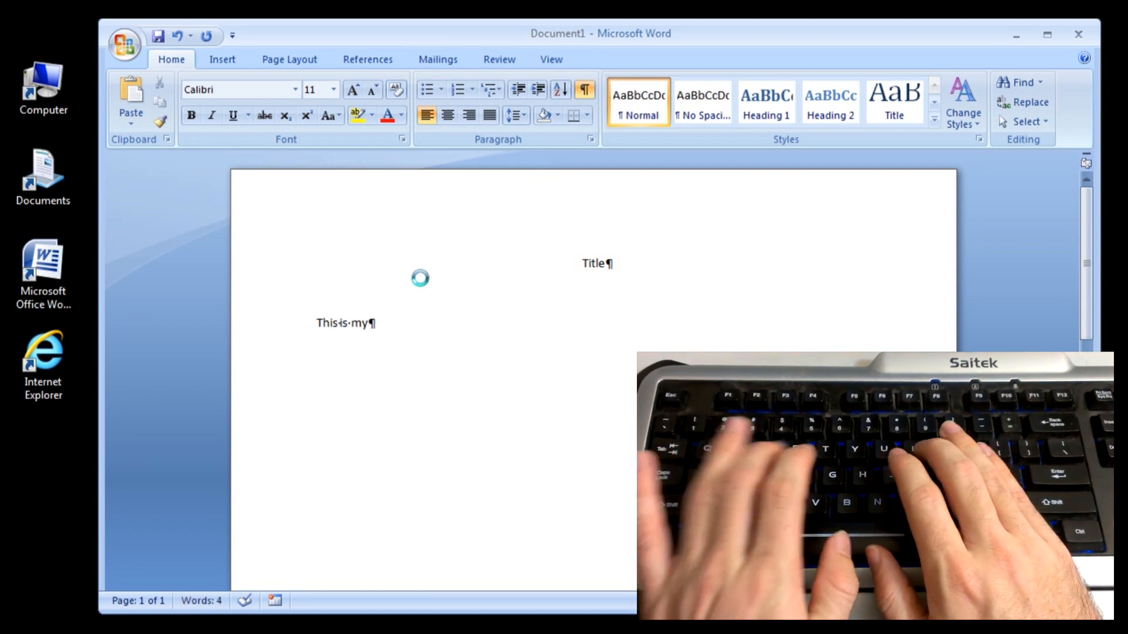
pyautogui.write('first')
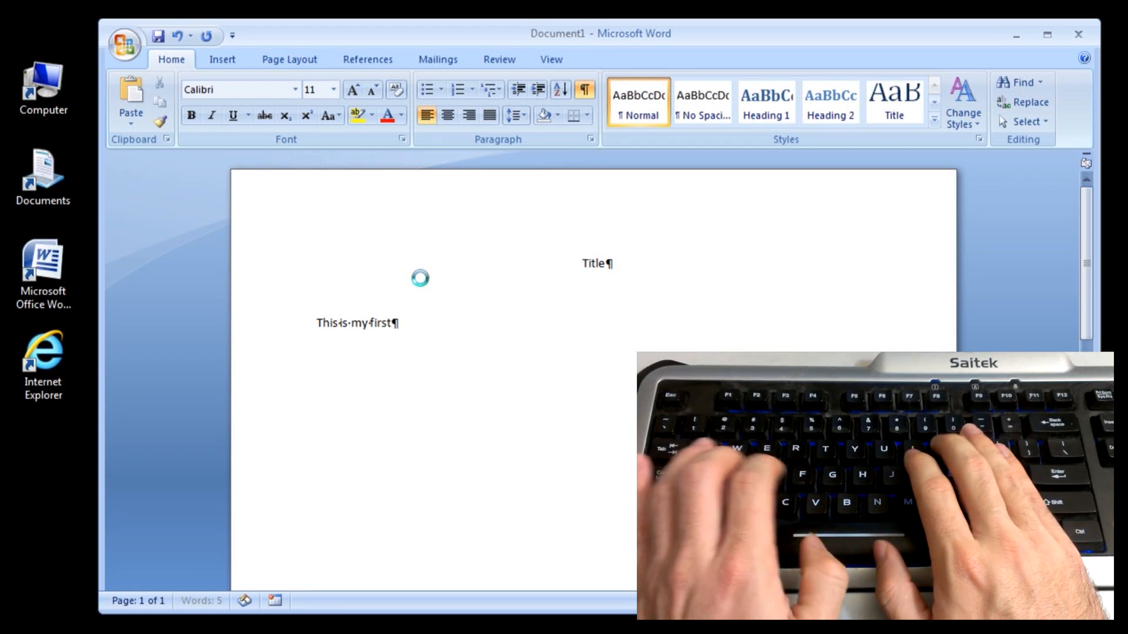
pyautogui.write('parag')
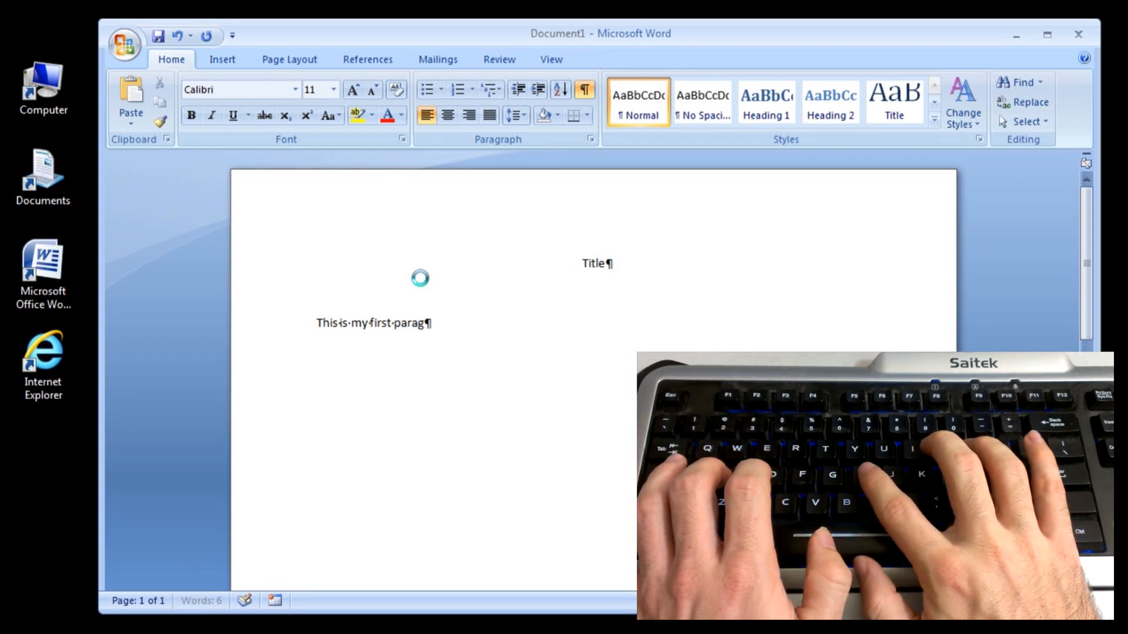
pyautogui.write('raph')
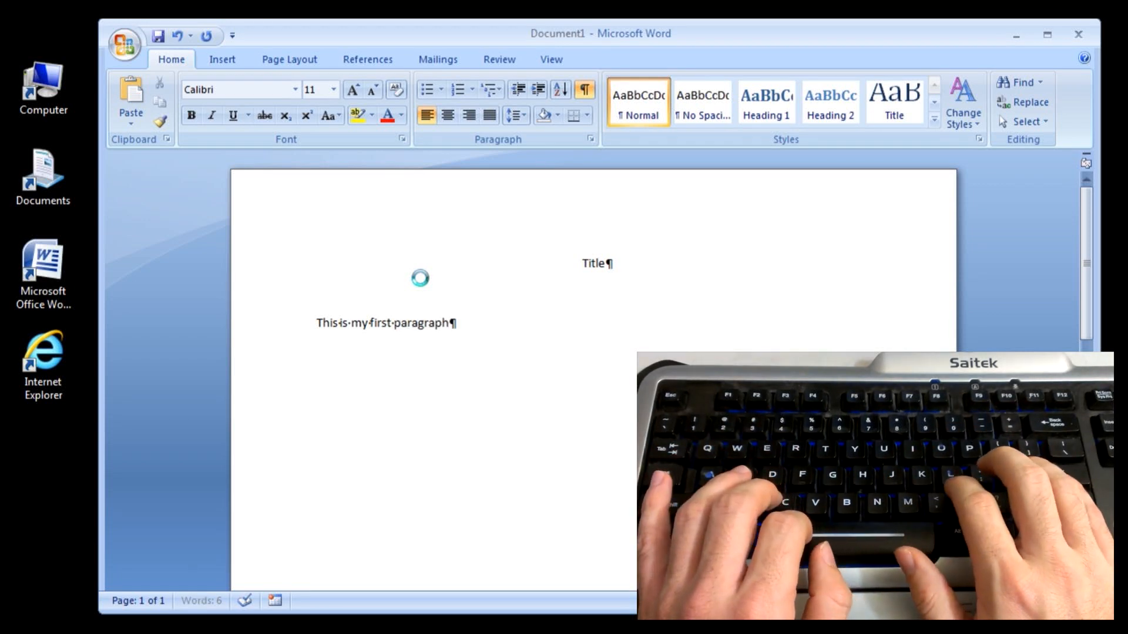
pyautogui.write('.')
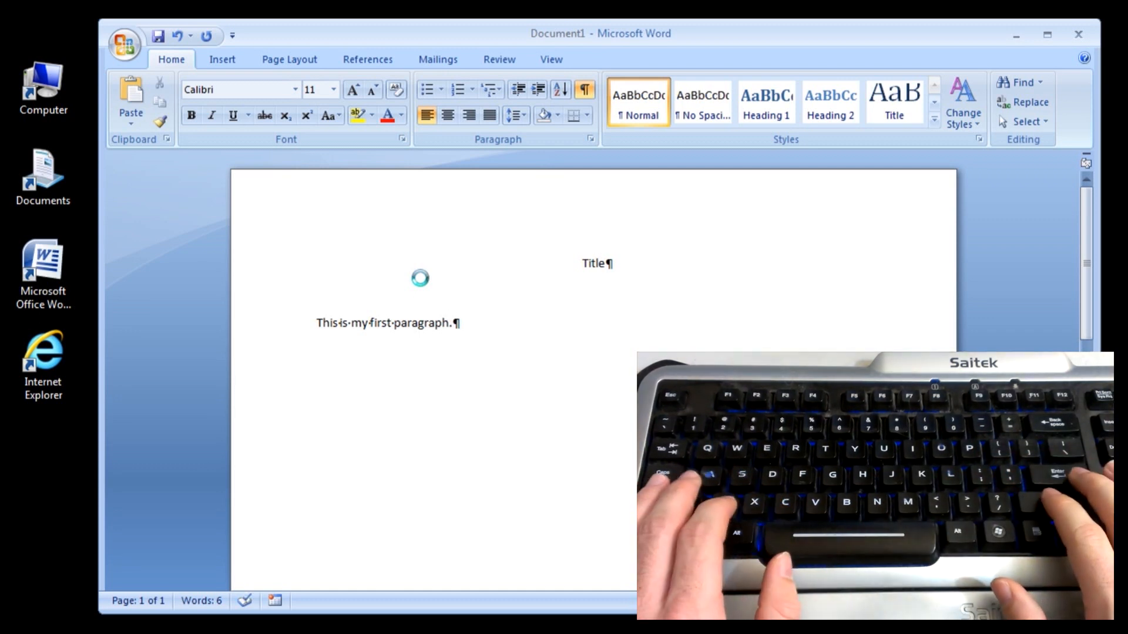